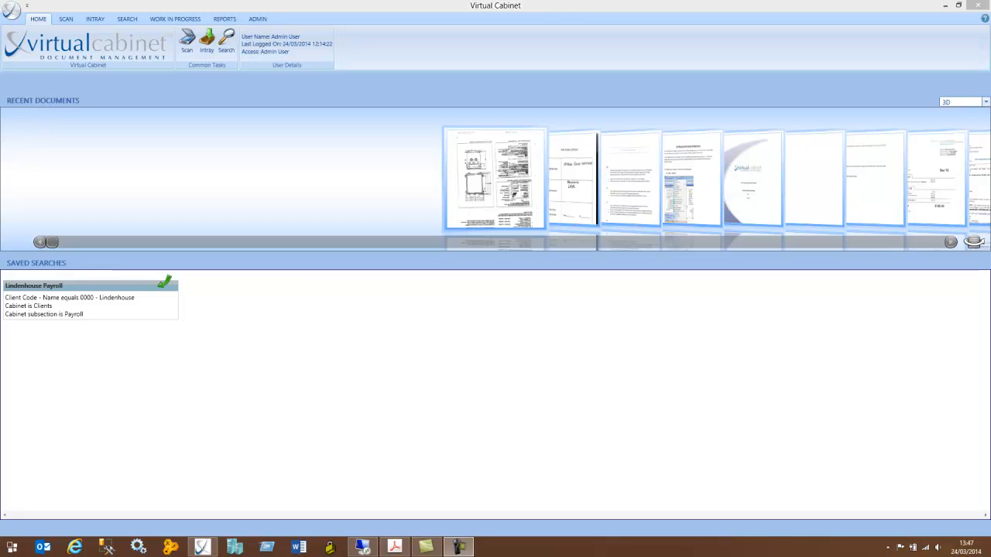
{"action": "mouse_move", "coordinate": [505, 306]}
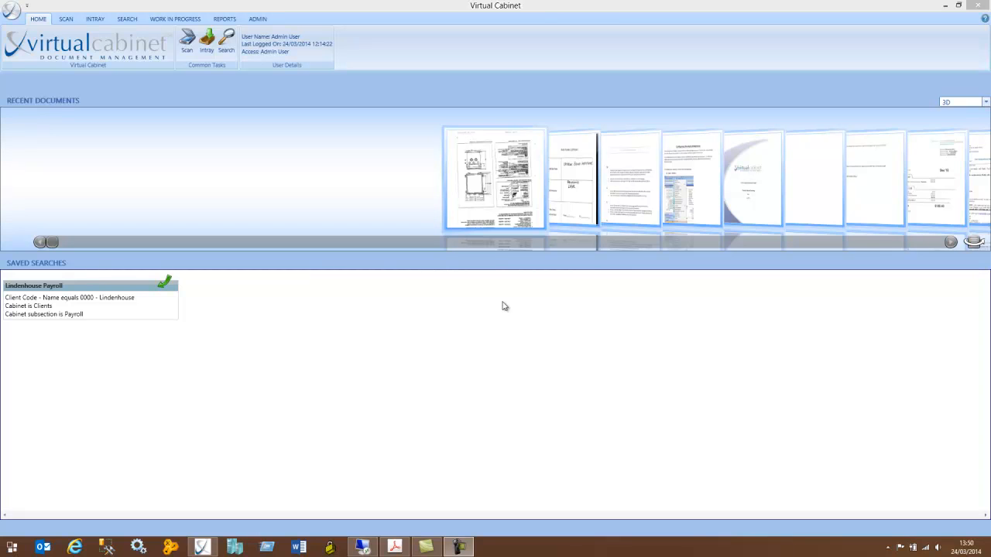
{"action": "mouse_move", "coordinate": [284, 186]}
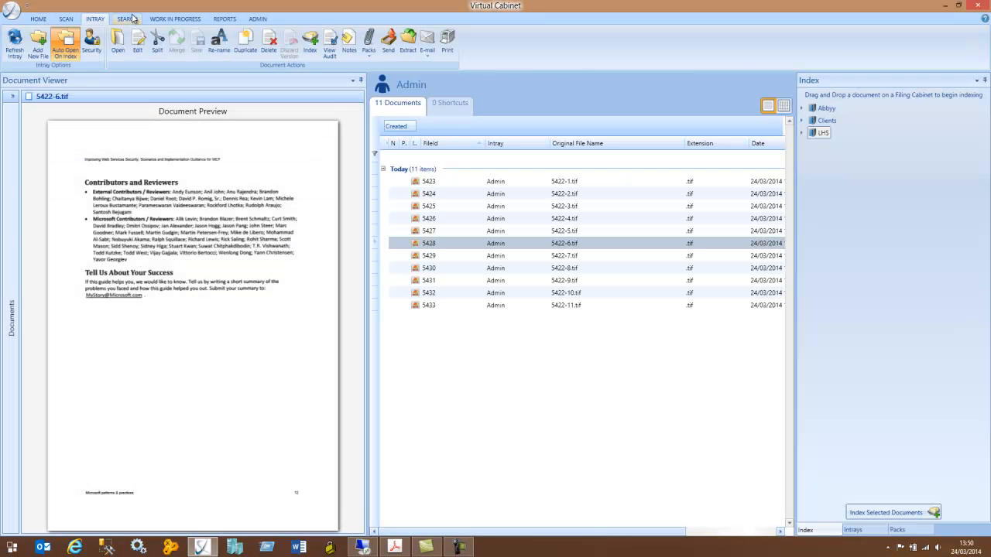
- Switch to the Search view listing Clients documents with client code 0000
{"action": "left_click", "coordinate": [124, 19]}
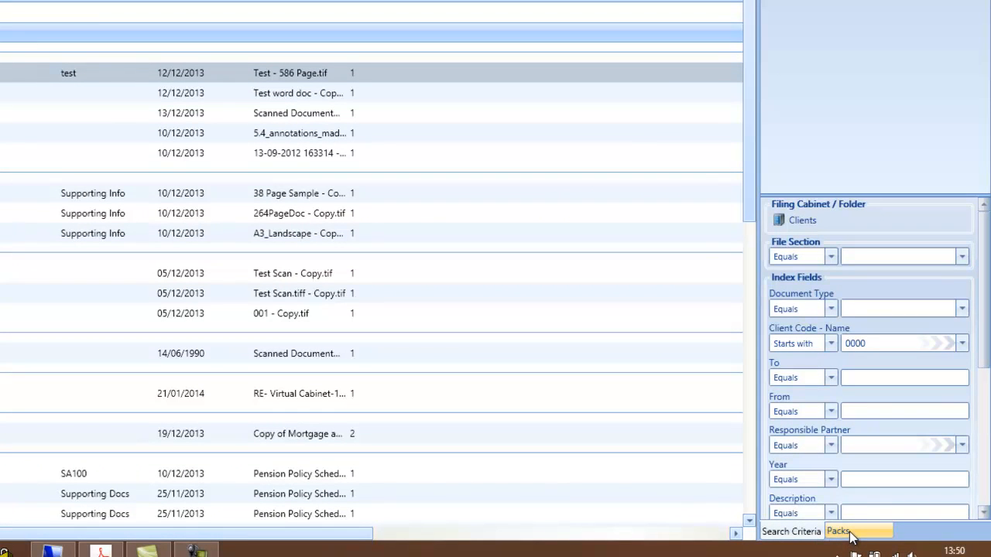
- Show the Packs panel beside the 40 Clients search results
{"action": "left_click", "coordinate": [839, 531]}
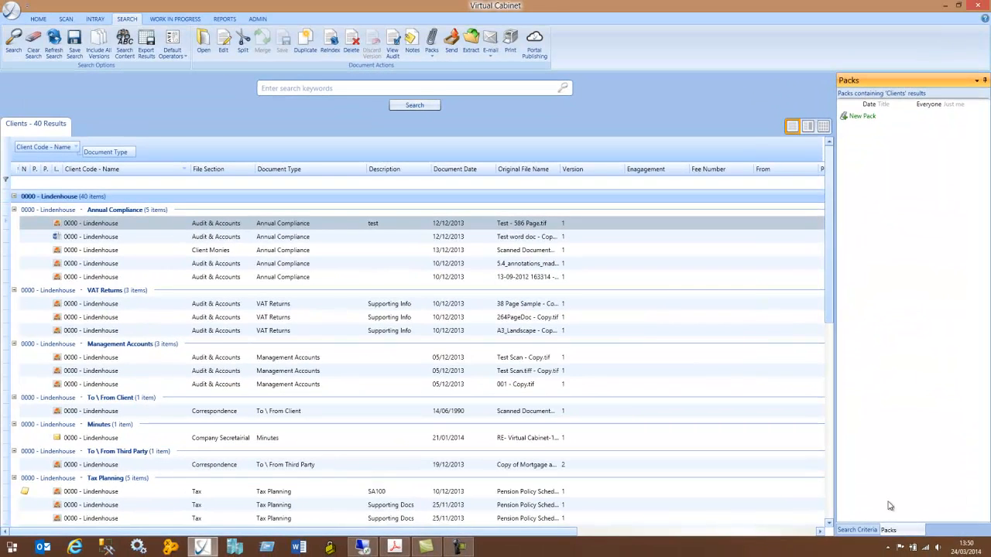
{"action": "mouse_move", "coordinate": [851, 146]}
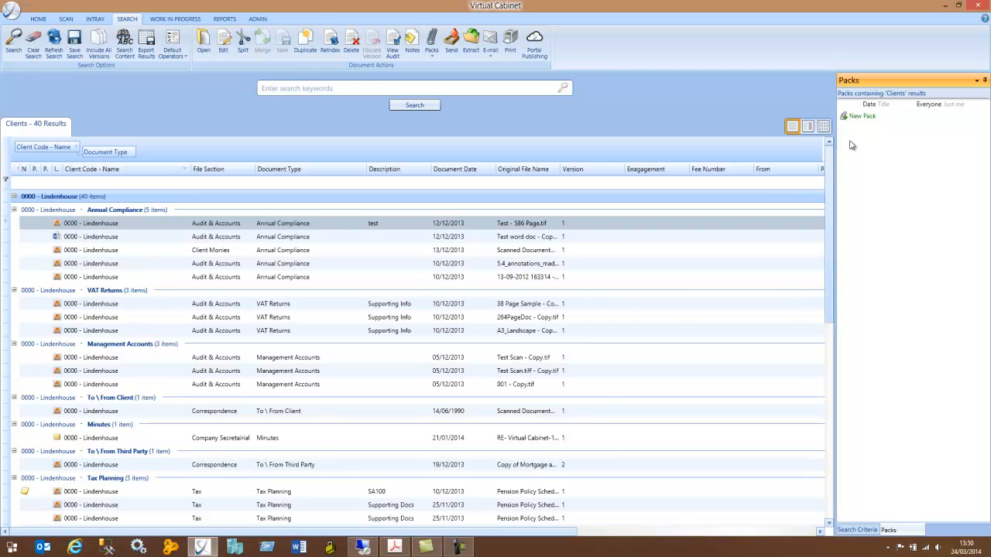
{"action": "mouse_move", "coordinate": [596, 455]}
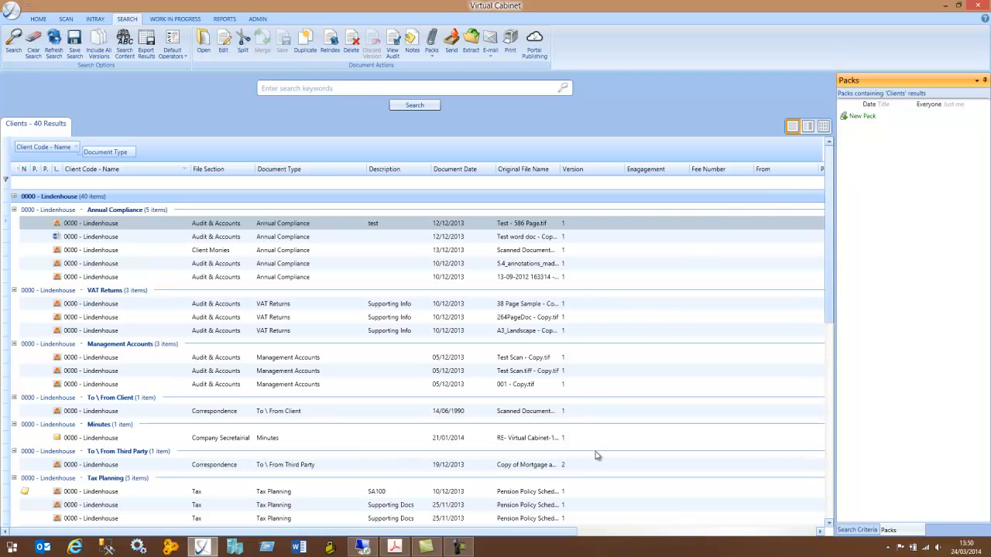
{"action": "mouse_move", "coordinate": [330, 363]}
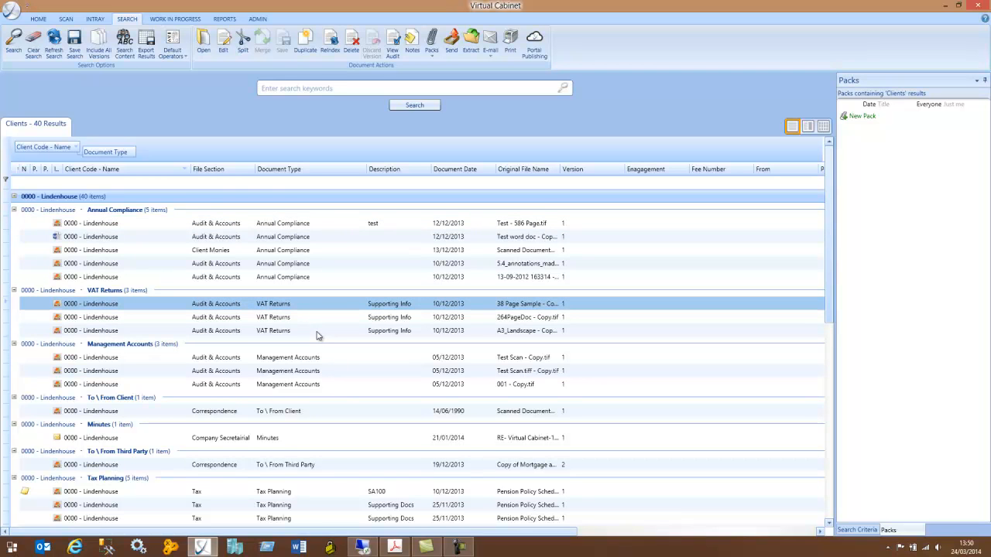
- Create a new pack from the three selected VAT Returns documents, named 'VAT Returns'
{"action": "left_click", "coordinate": [316, 331]}
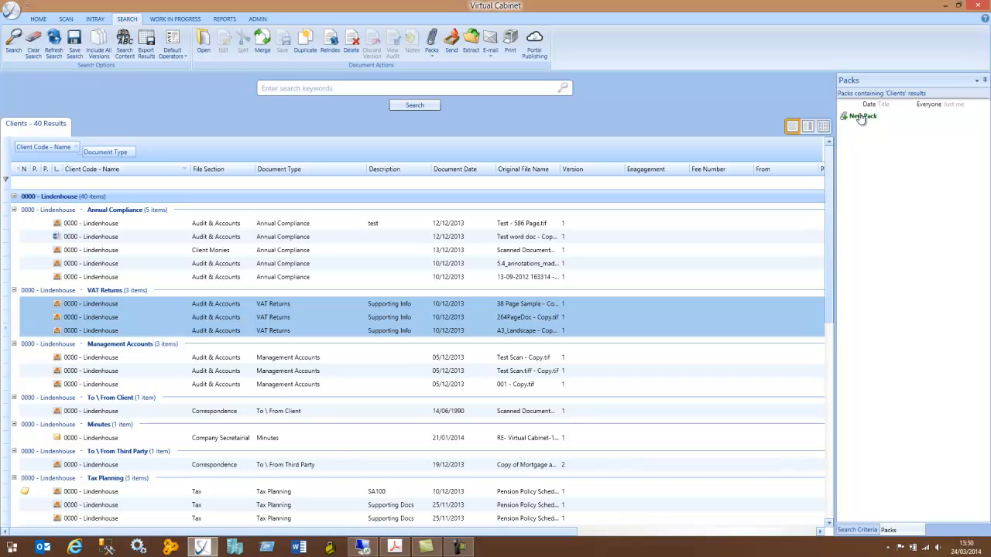
{"action": "mouse_move", "coordinate": [862, 122]}
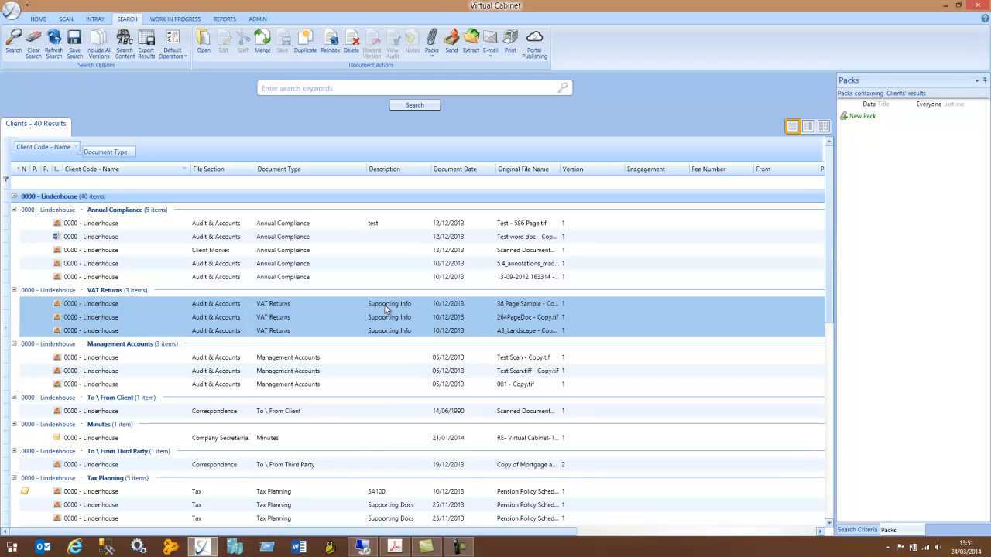
{"action": "right_click", "coordinate": [390, 303]}
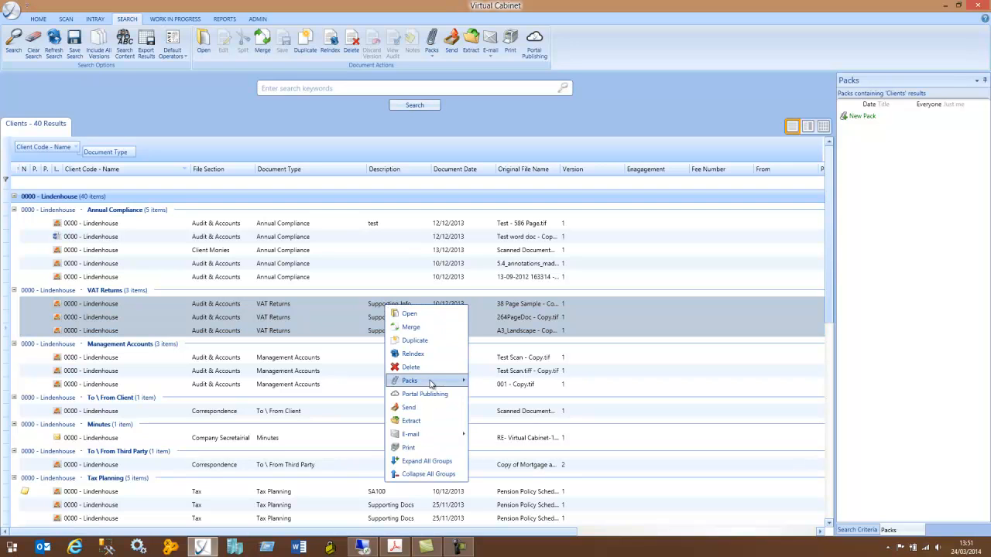
{"action": "left_click", "coordinate": [409, 380]}
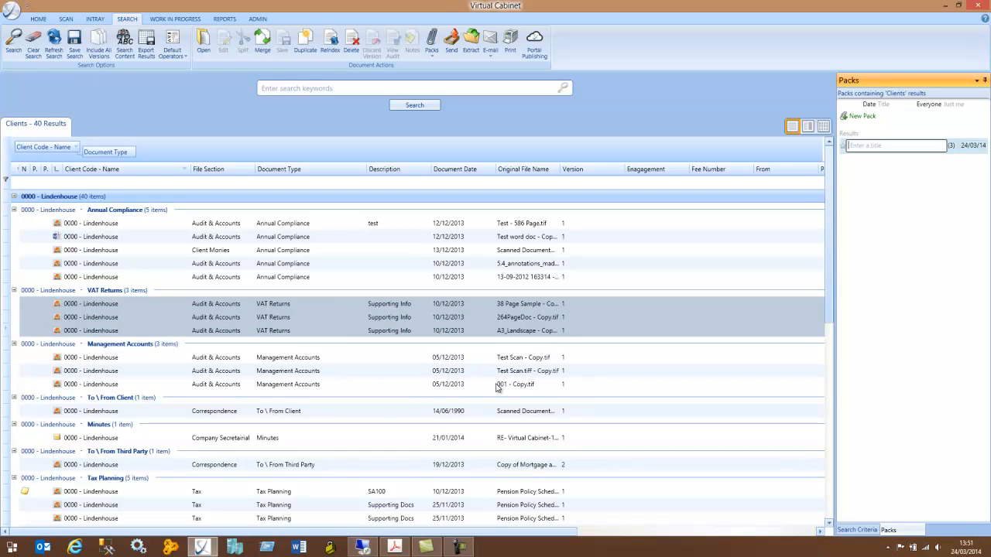
{"action": "type", "text": "VAT"}
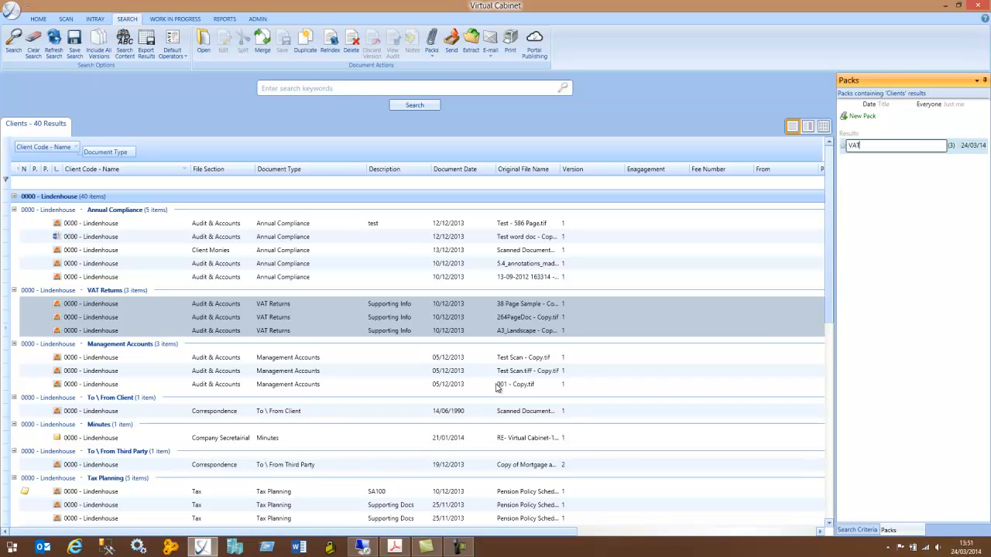
{"action": "type", "text": "Returns"}
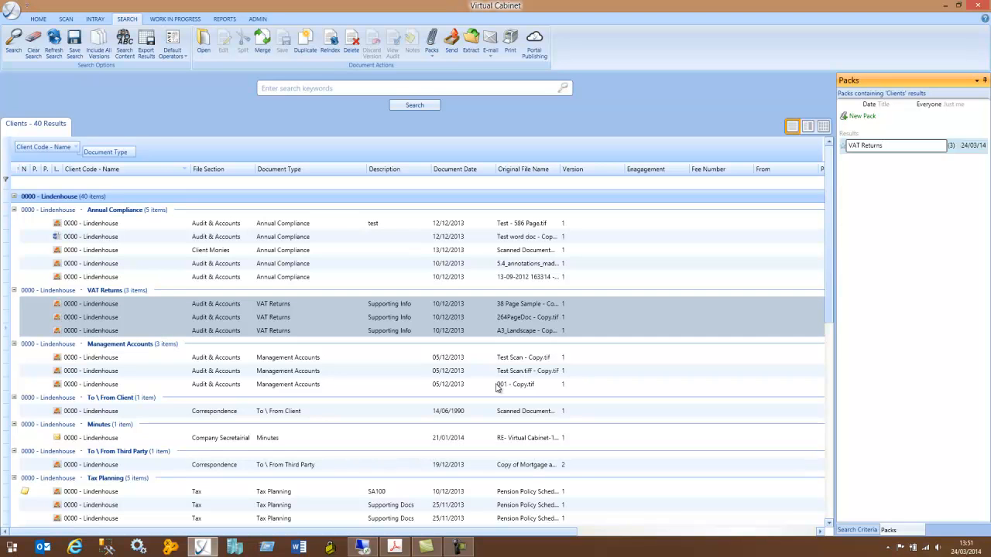
- Save the 'VAT Returns' pack so it lists with its three documents
{"action": "left_click", "coordinate": [415, 105]}
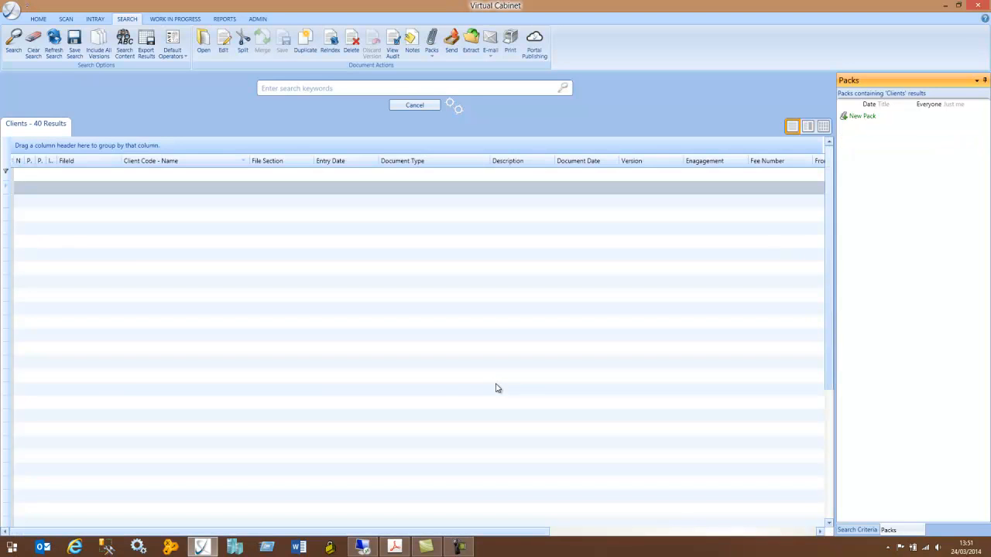
{"action": "left_click", "coordinate": [415, 106]}
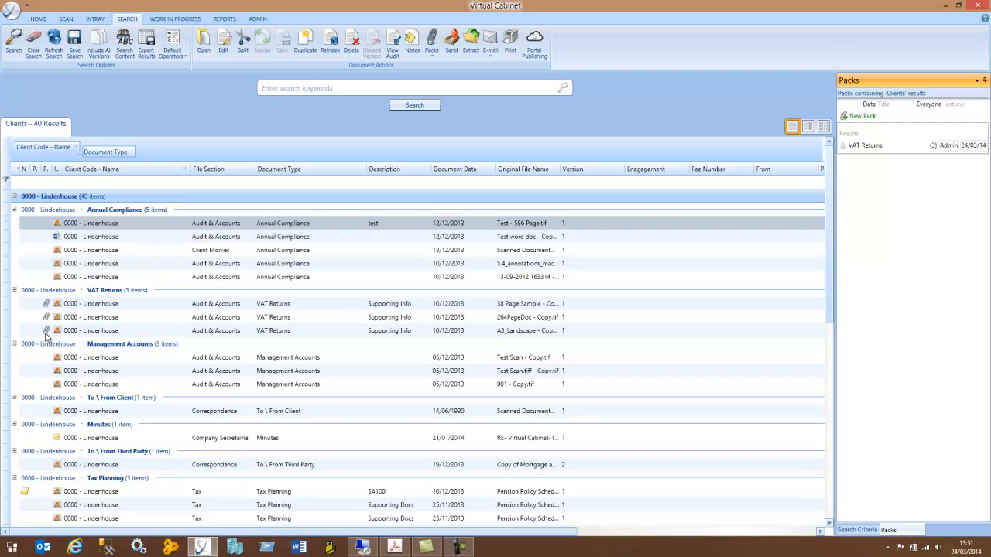
{"action": "mouse_move", "coordinate": [864, 172]}
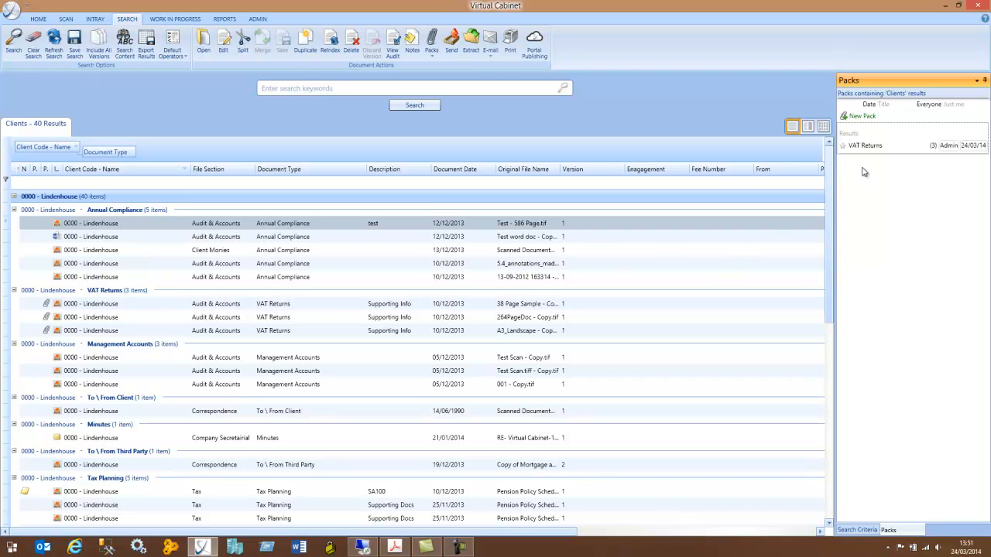
{"action": "mouse_move", "coordinate": [922, 167]}
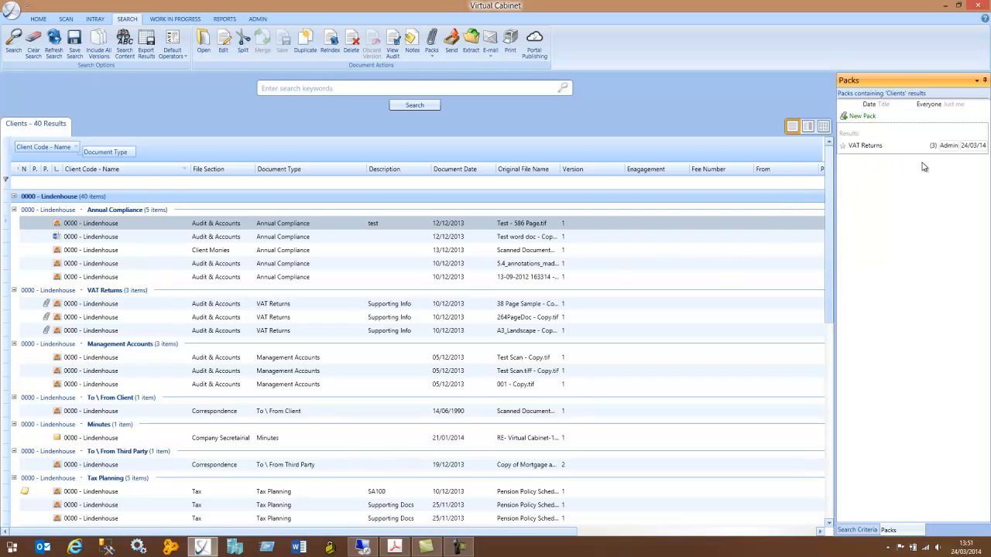
{"action": "mouse_move", "coordinate": [932, 145]}
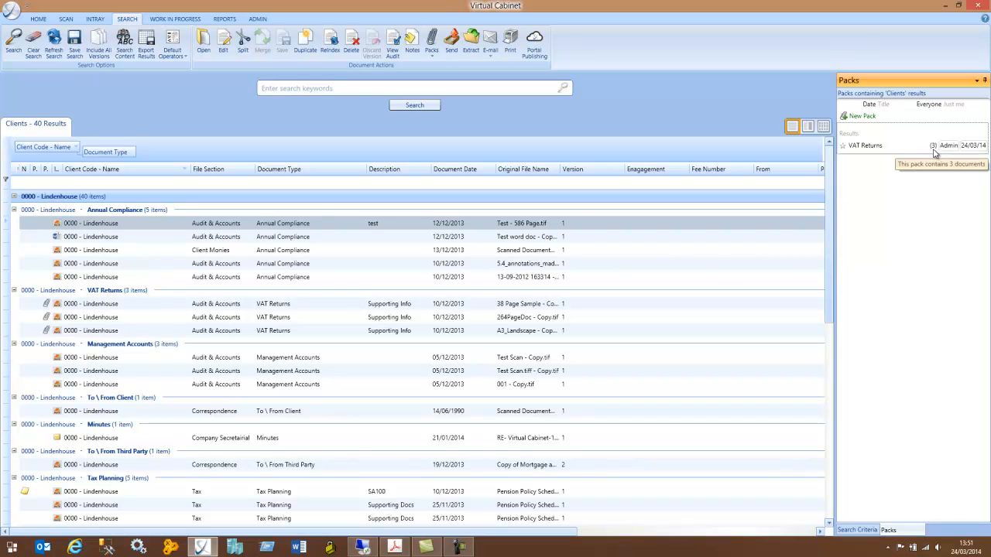
{"action": "mouse_move", "coordinate": [950, 152]}
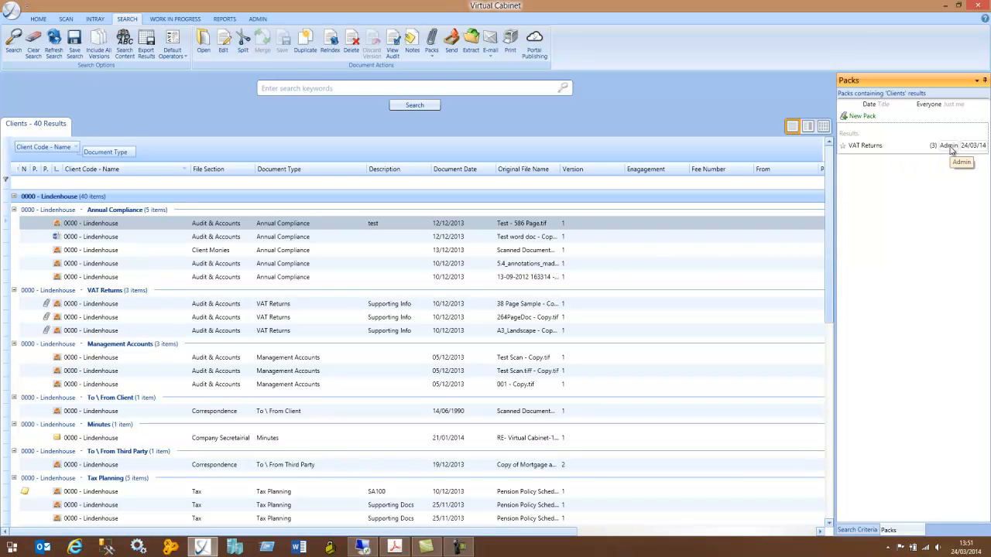
{"action": "mouse_move", "coordinate": [972, 149]}
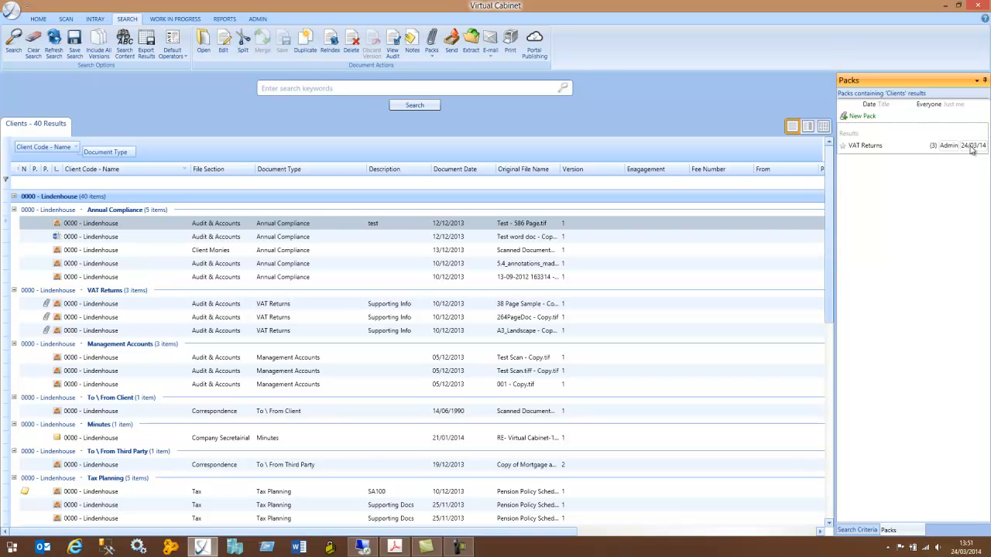
{"action": "mouse_move", "coordinate": [972, 146]}
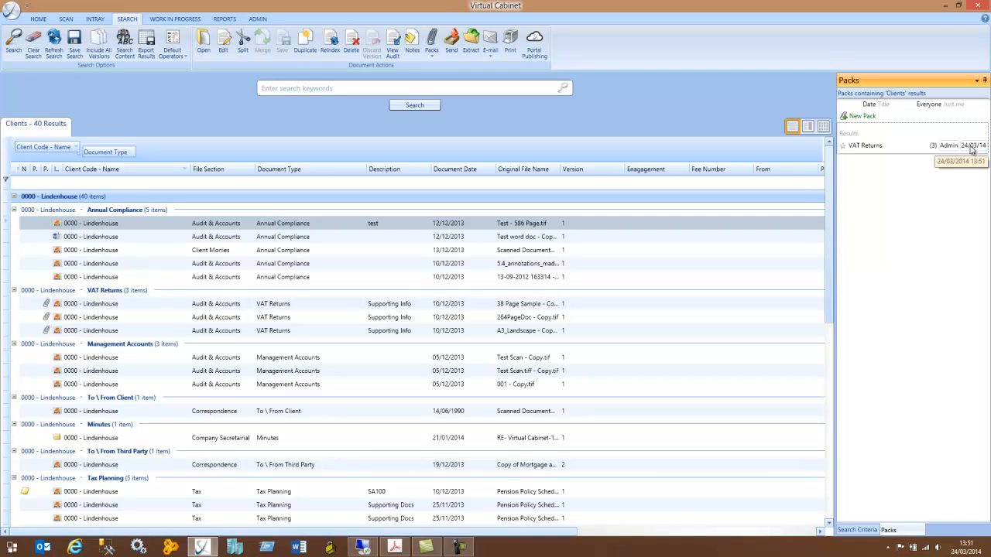
{"action": "mouse_move", "coordinate": [793, 257]}
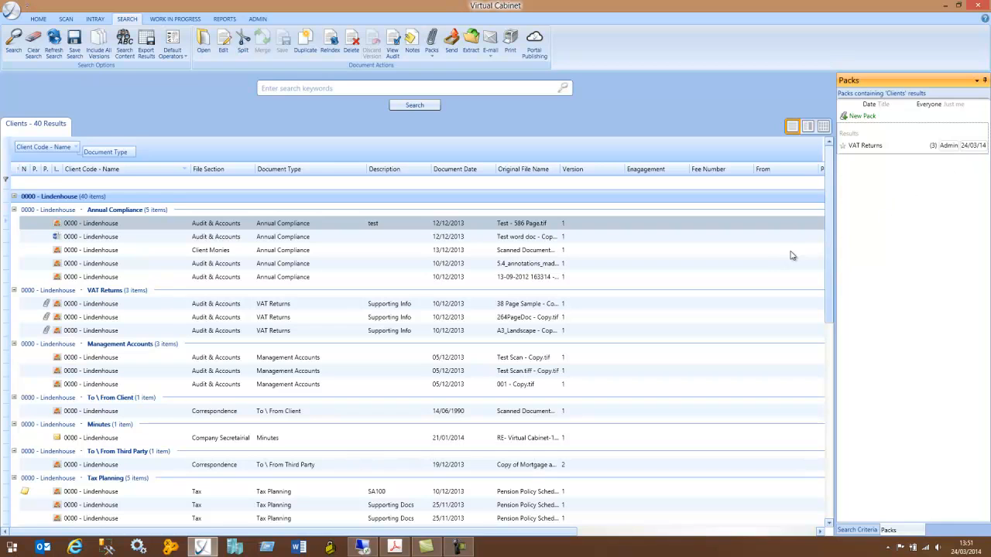
{"action": "mouse_move", "coordinate": [801, 229]}
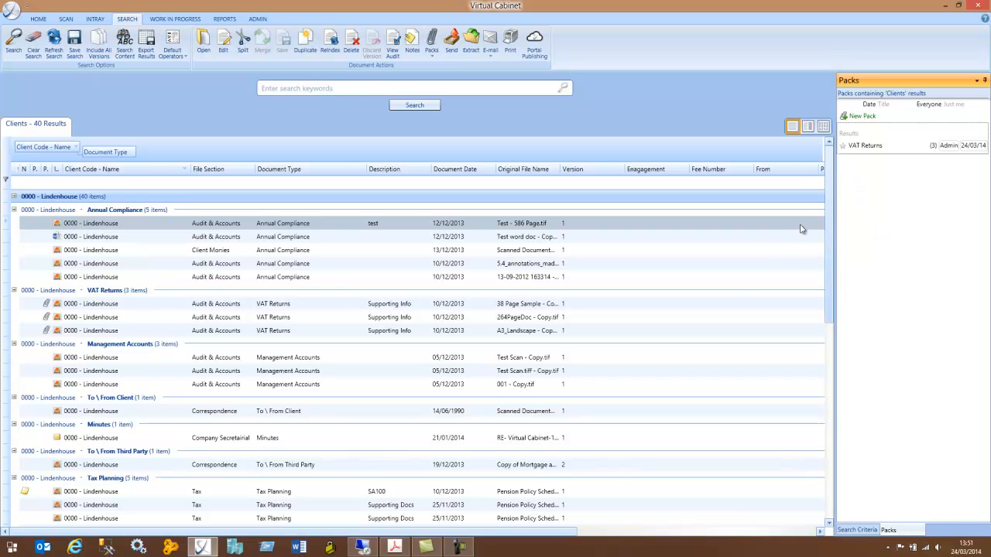
{"action": "mouse_move", "coordinate": [733, 302]}
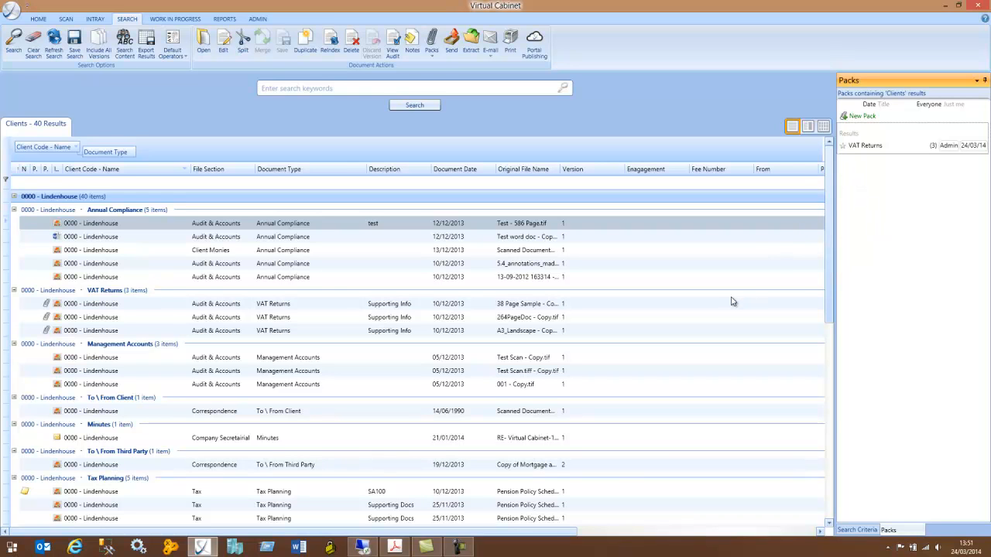
{"action": "mouse_move", "coordinate": [857, 189]}
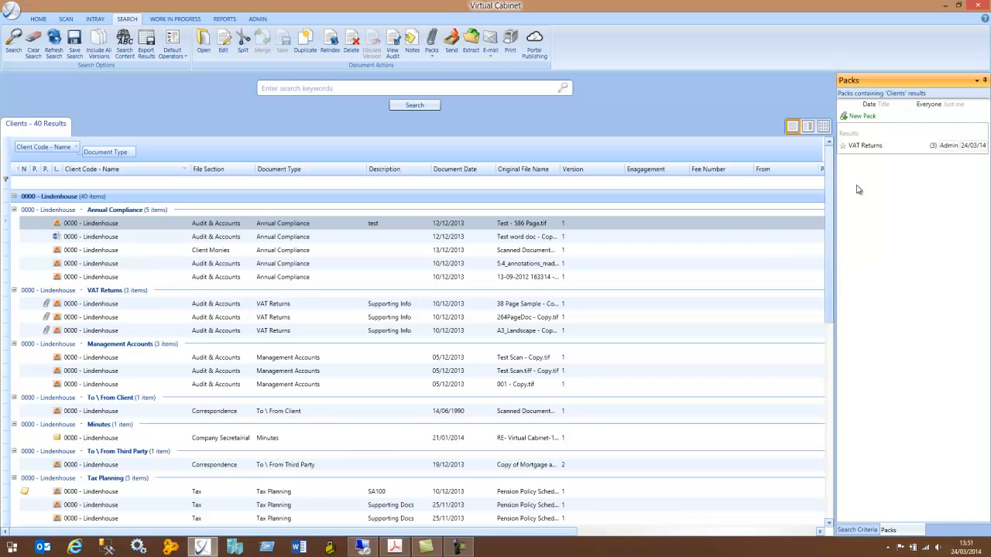
{"action": "mouse_move", "coordinate": [842, 146]}
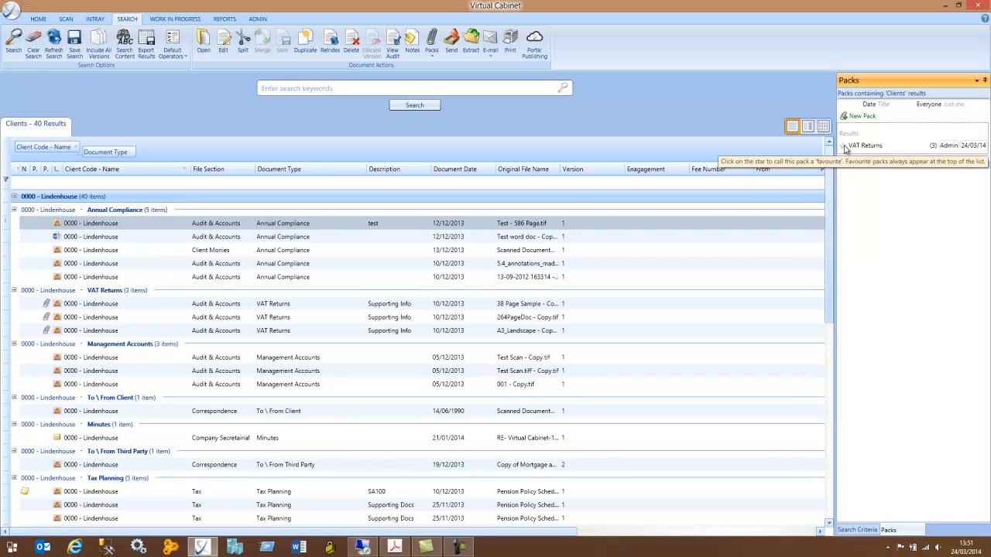
{"action": "mouse_move", "coordinate": [858, 195]}
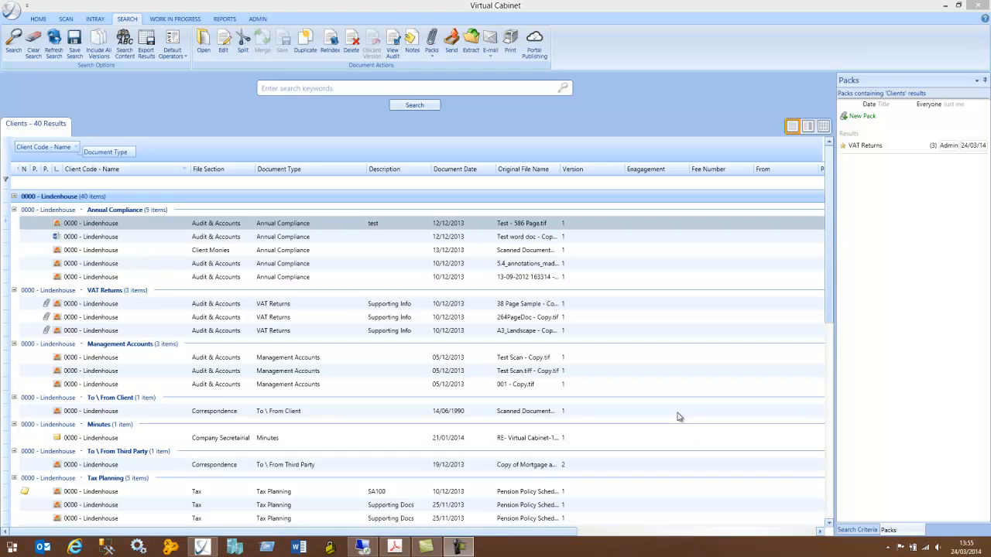
{"action": "mouse_move", "coordinate": [856, 313]}
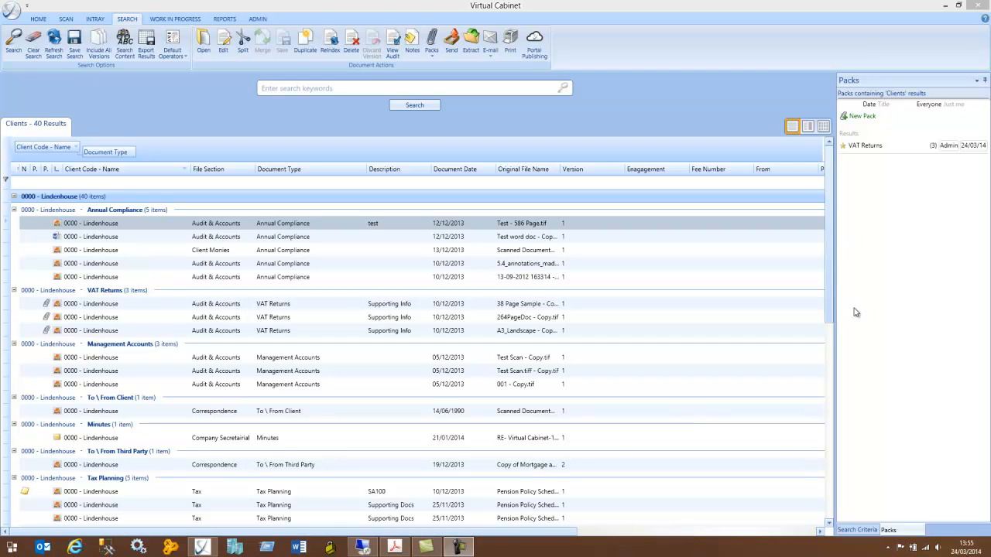
{"action": "mouse_move", "coordinate": [864, 145]}
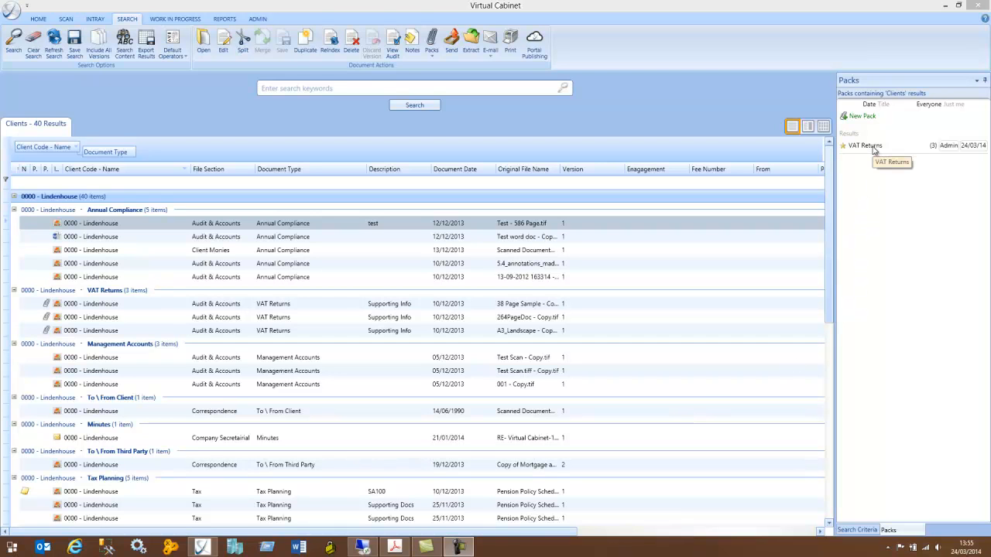
{"action": "left_click", "coordinate": [864, 146]}
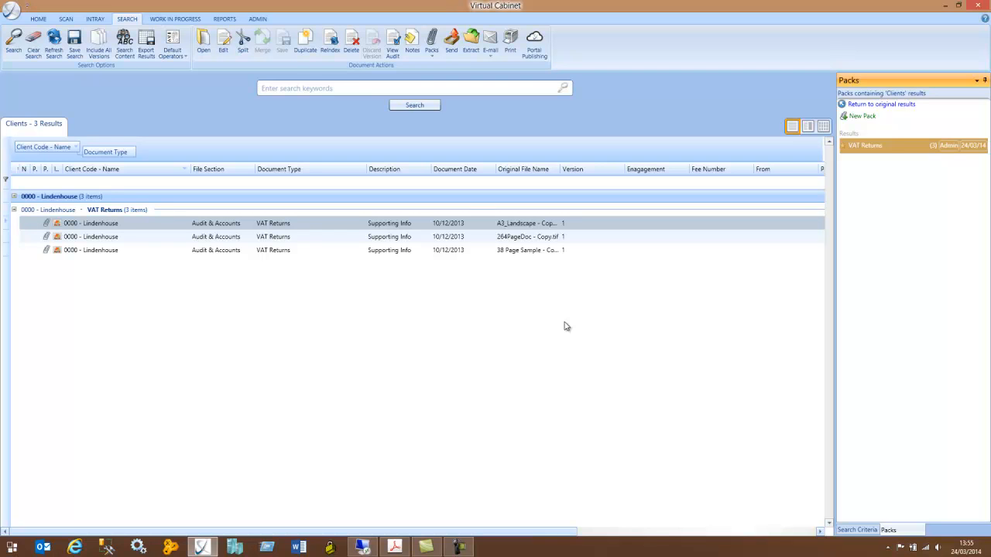
{"action": "mouse_move", "coordinate": [890, 115]}
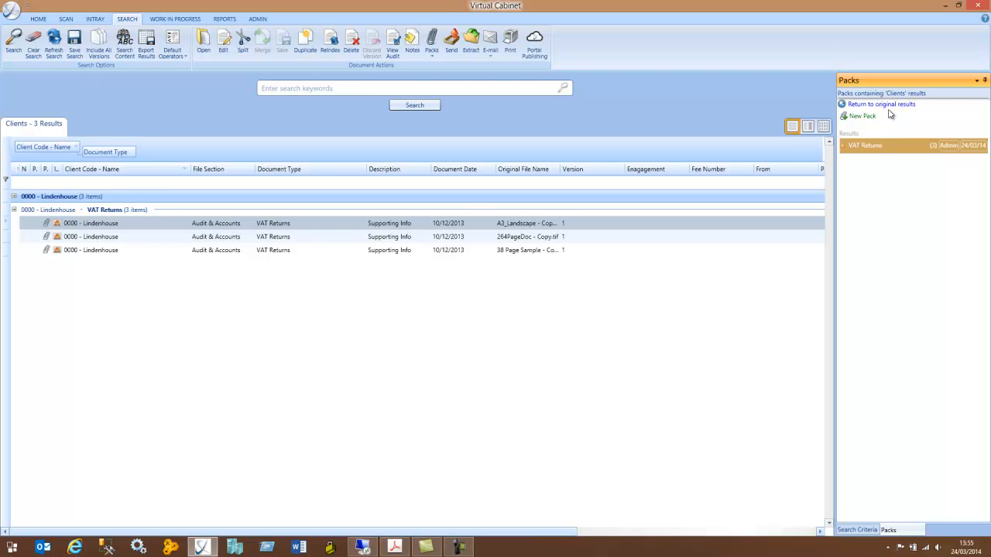
{"action": "mouse_move", "coordinate": [880, 106]}
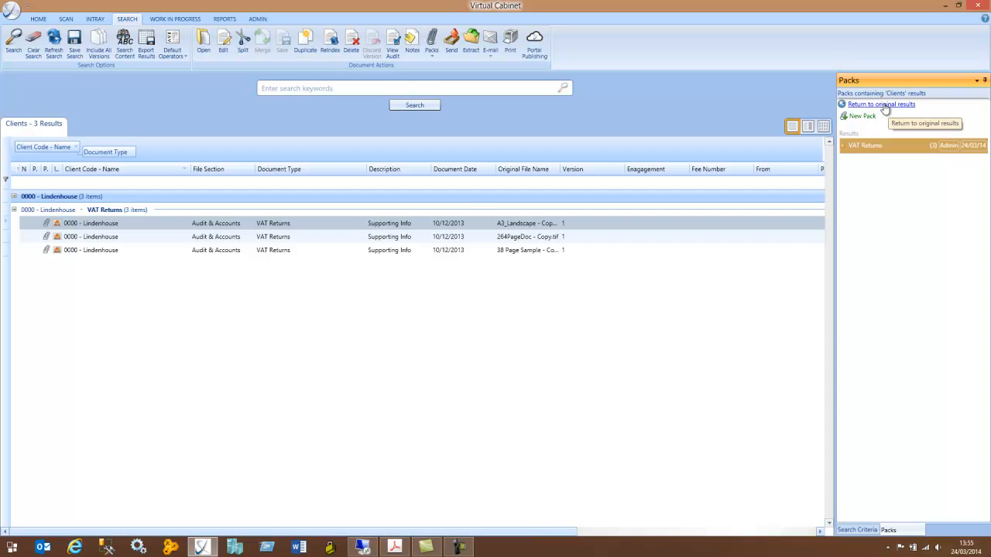
{"action": "left_click", "coordinate": [880, 104]}
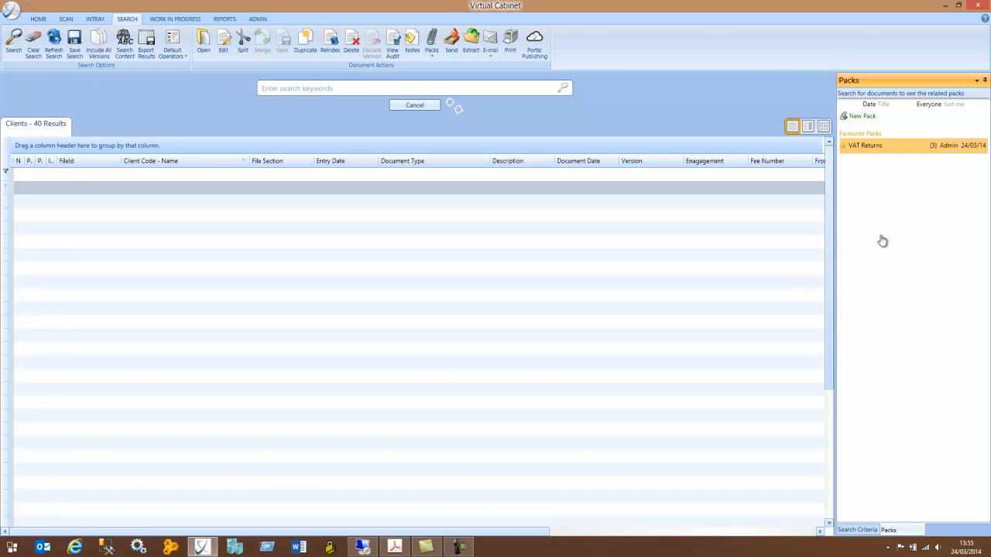
{"action": "left_click", "coordinate": [414, 105]}
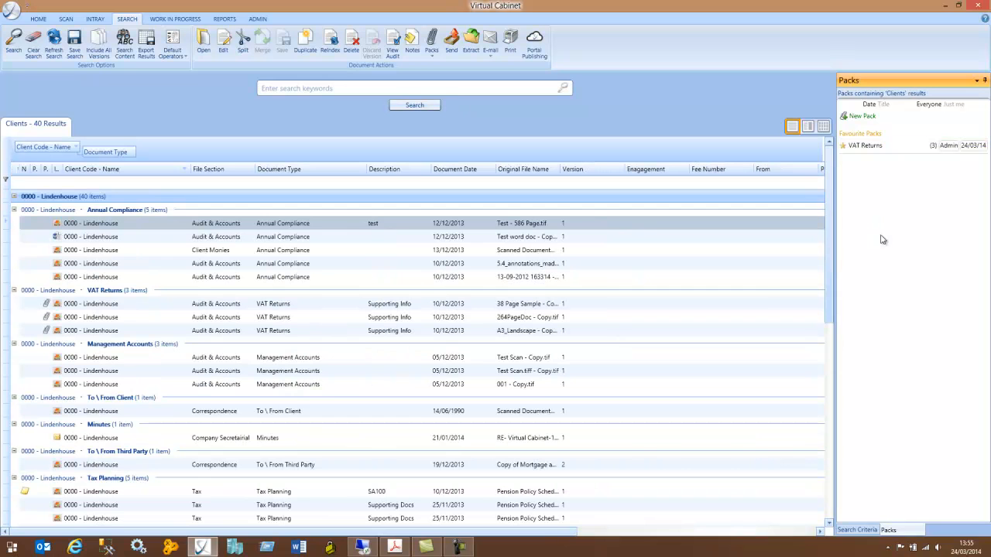
{"action": "mouse_move", "coordinate": [944, 121]}
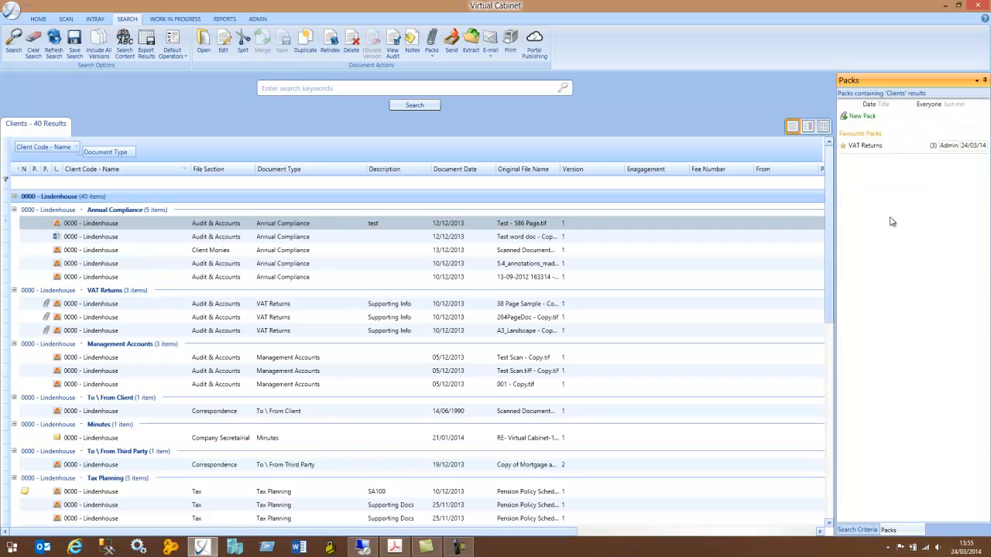
{"action": "mouse_move", "coordinate": [887, 248]}
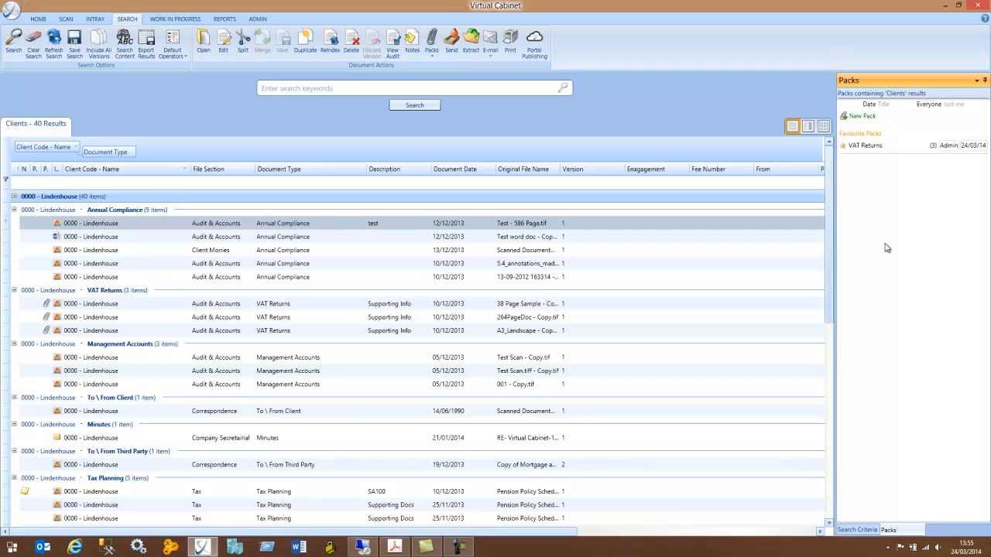
{"action": "mouse_move", "coordinate": [827, 319]}
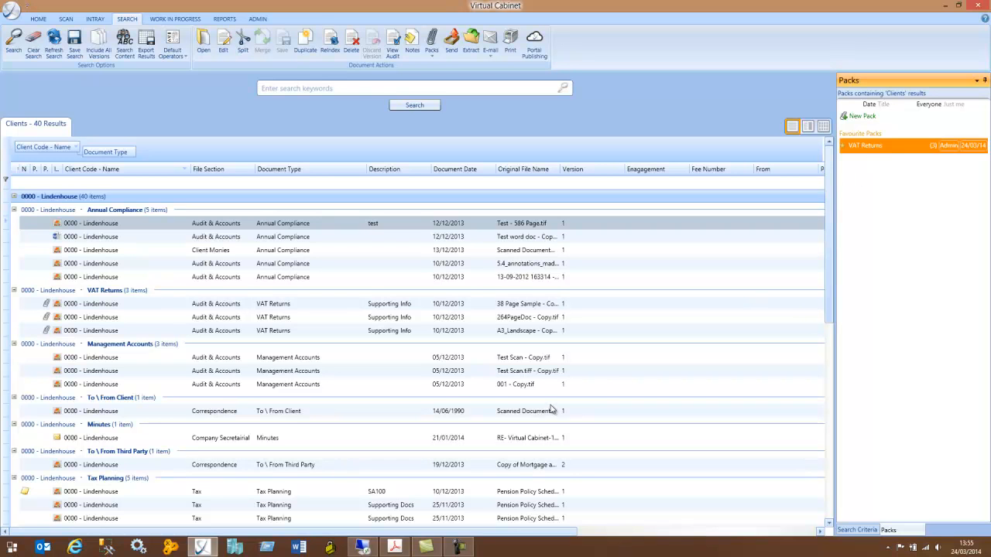
{"action": "mouse_move", "coordinate": [312, 377]}
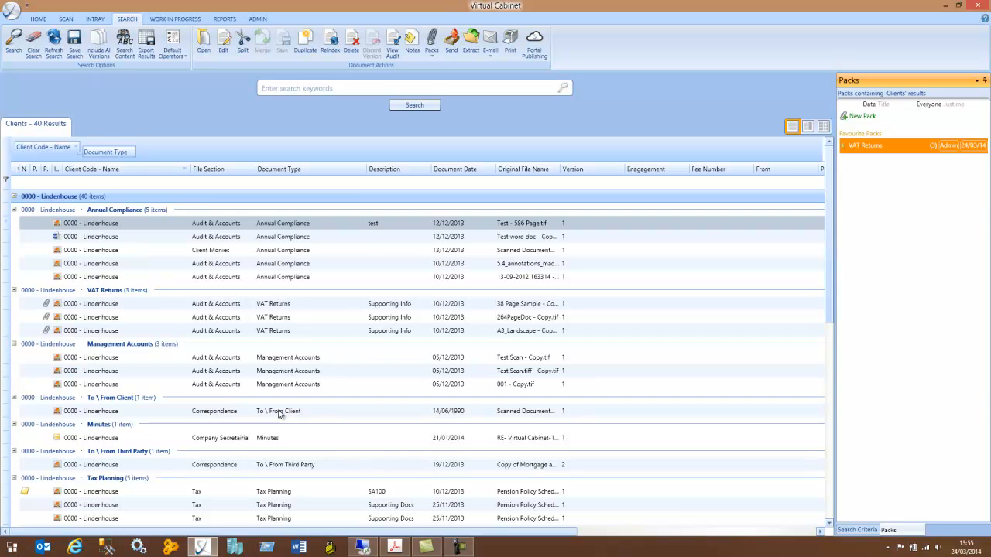
- Add the To \ From Client correspondence document to the VAT Returns pack as its fourth item
{"action": "right_click", "coordinate": [279, 412]}
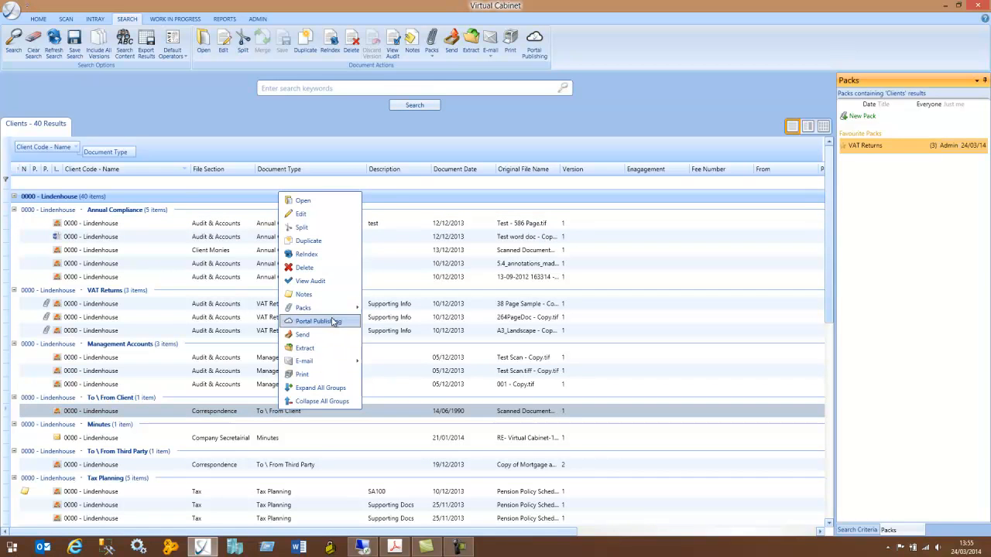
{"action": "mouse_move", "coordinate": [303, 306]}
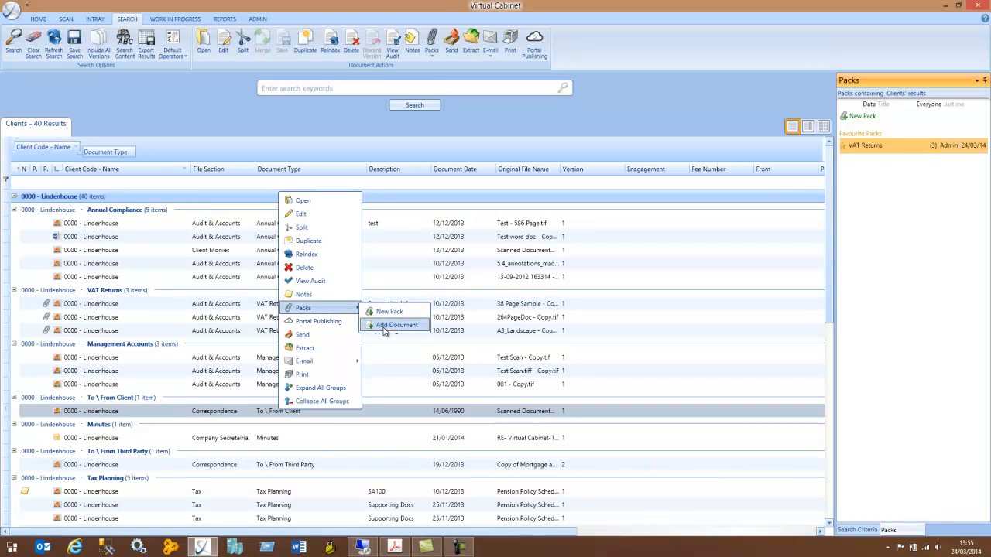
{"action": "left_click", "coordinate": [397, 325]}
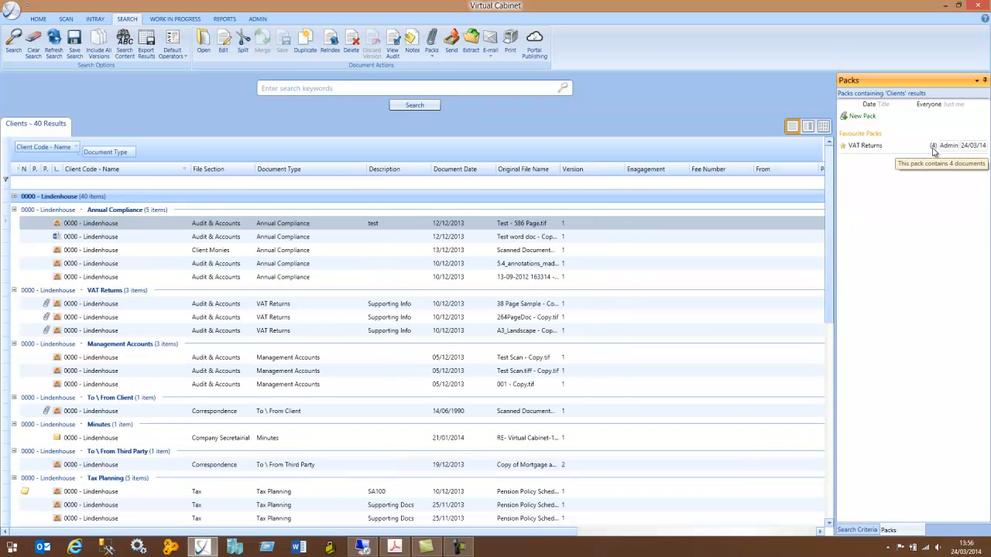
{"action": "mouse_move", "coordinate": [59, 412]}
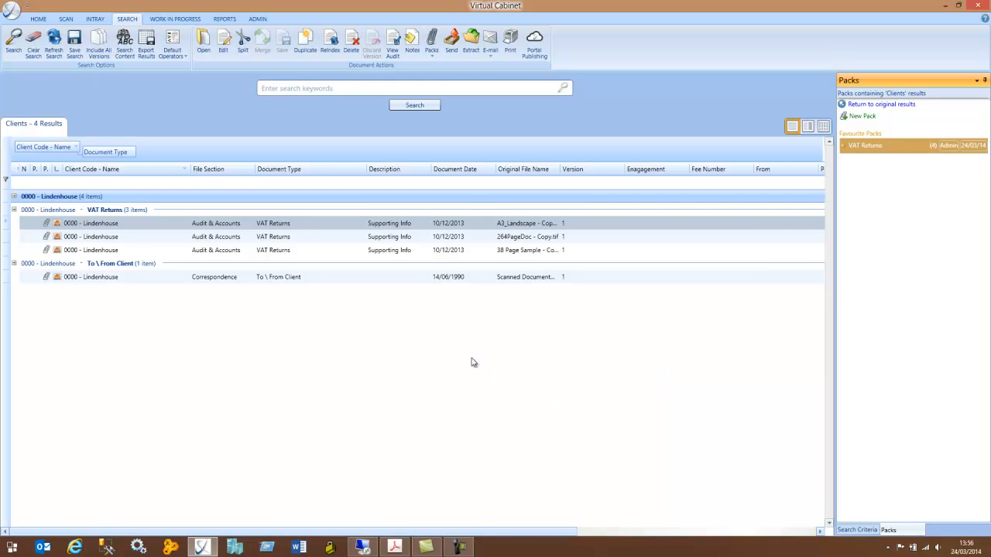
{"action": "mouse_move", "coordinate": [899, 134]}
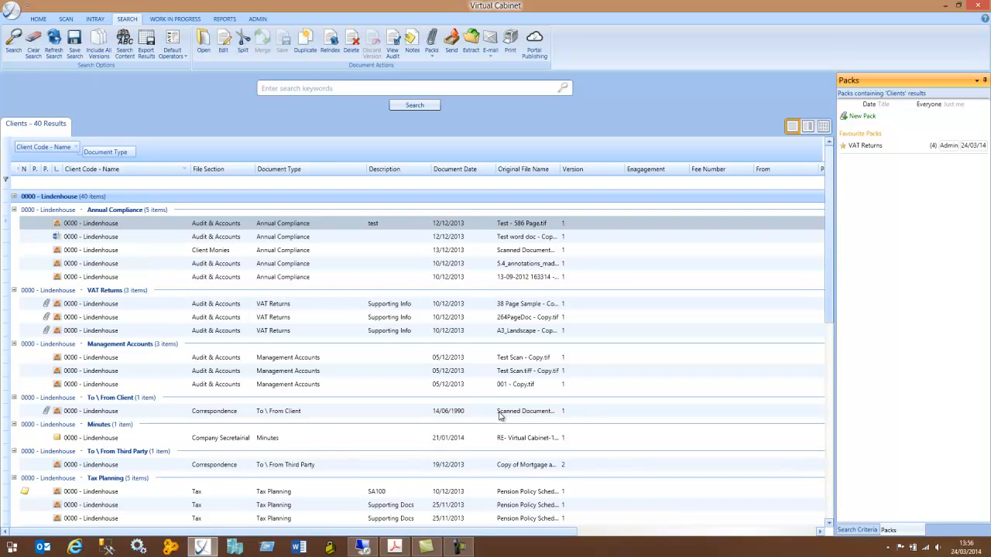
{"action": "mouse_move", "coordinate": [481, 395]}
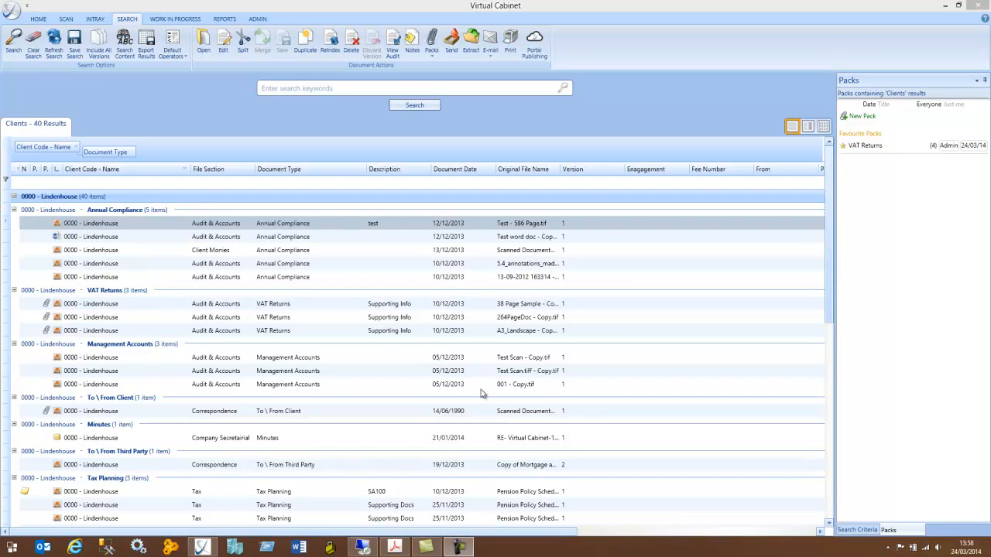
{"action": "mouse_move", "coordinate": [642, 321]}
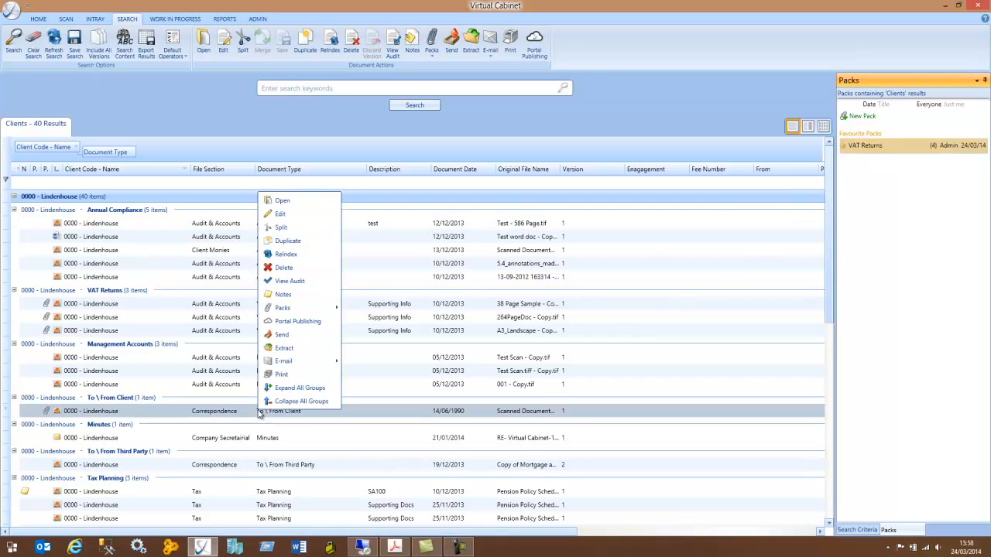
{"action": "mouse_move", "coordinate": [297, 321]}
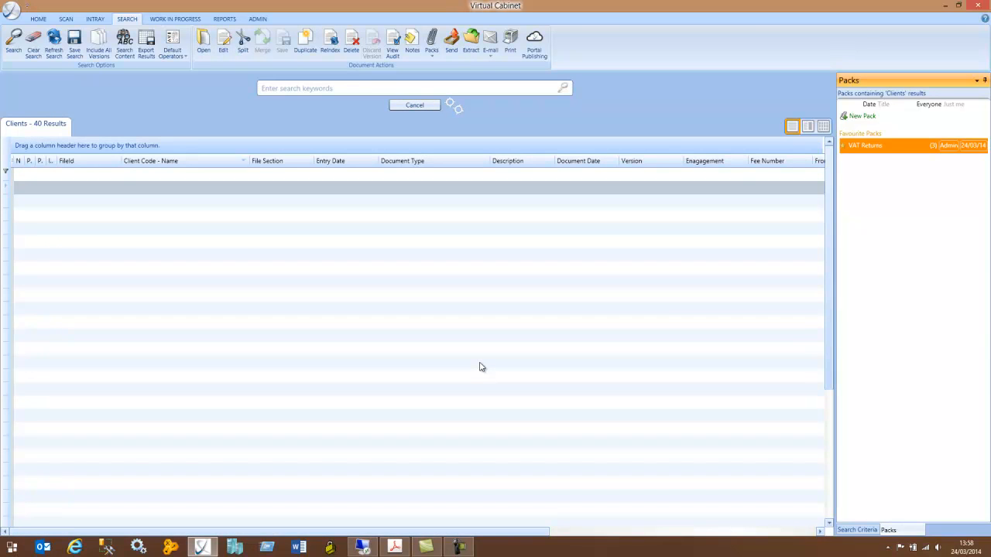
{"action": "left_click", "coordinate": [415, 106]}
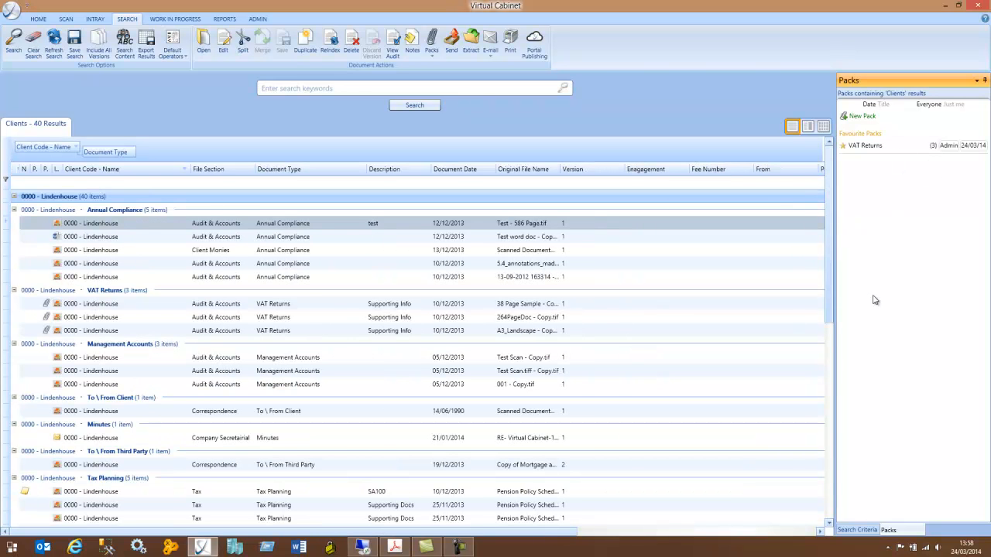
{"action": "mouse_move", "coordinate": [880, 242]}
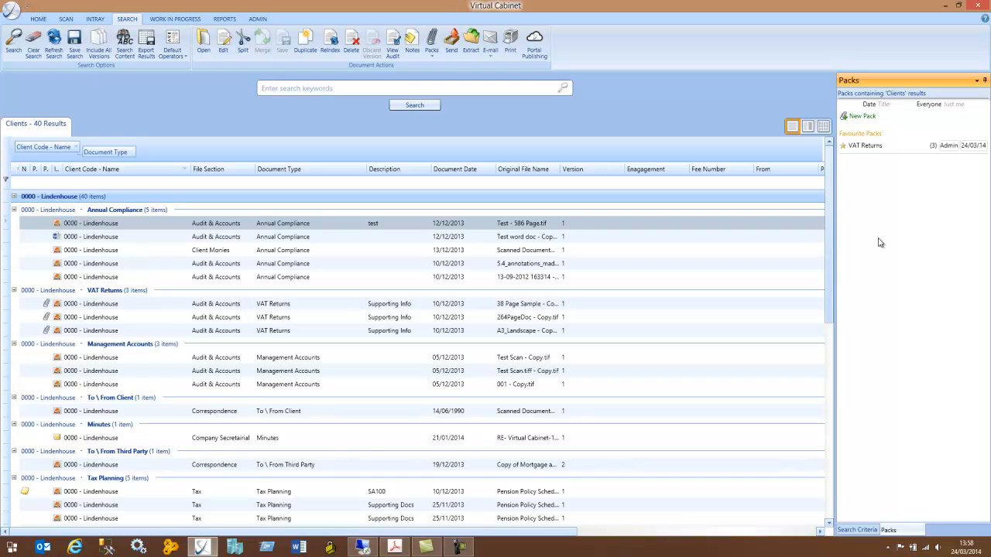
- Request deletion of the VAT Returns pack, bringing up the confirmation prompt
{"action": "right_click", "coordinate": [864, 146]}
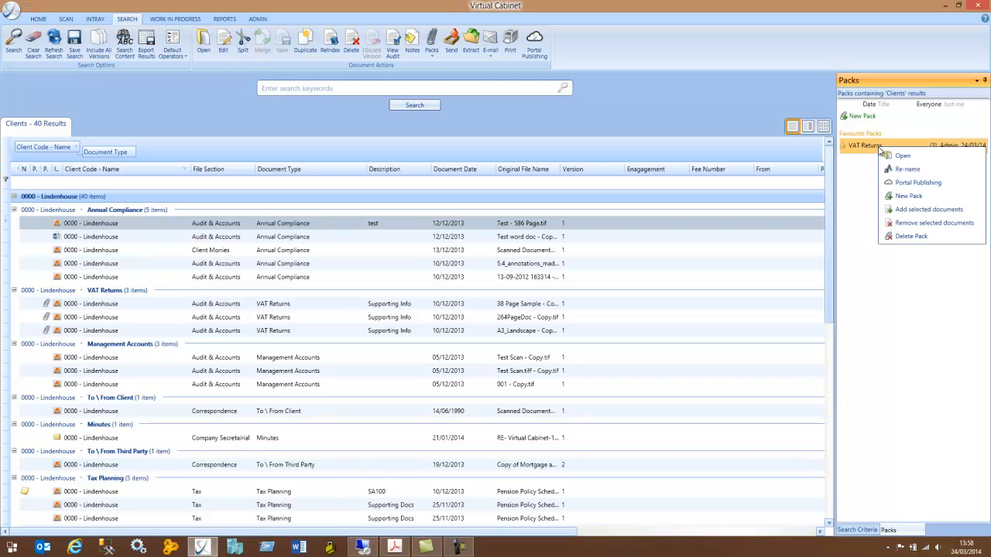
{"action": "mouse_move", "coordinate": [918, 183]}
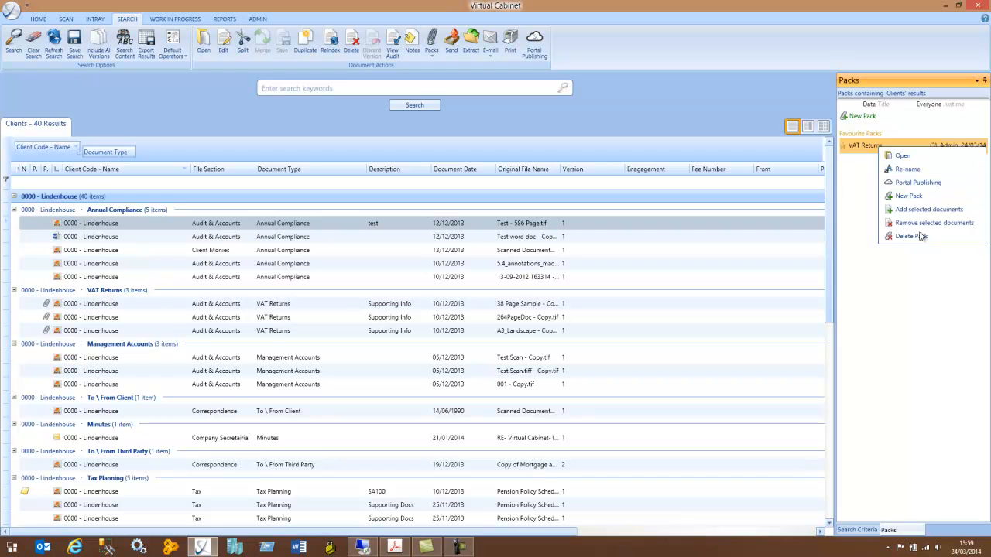
{"action": "mouse_move", "coordinate": [910, 235]}
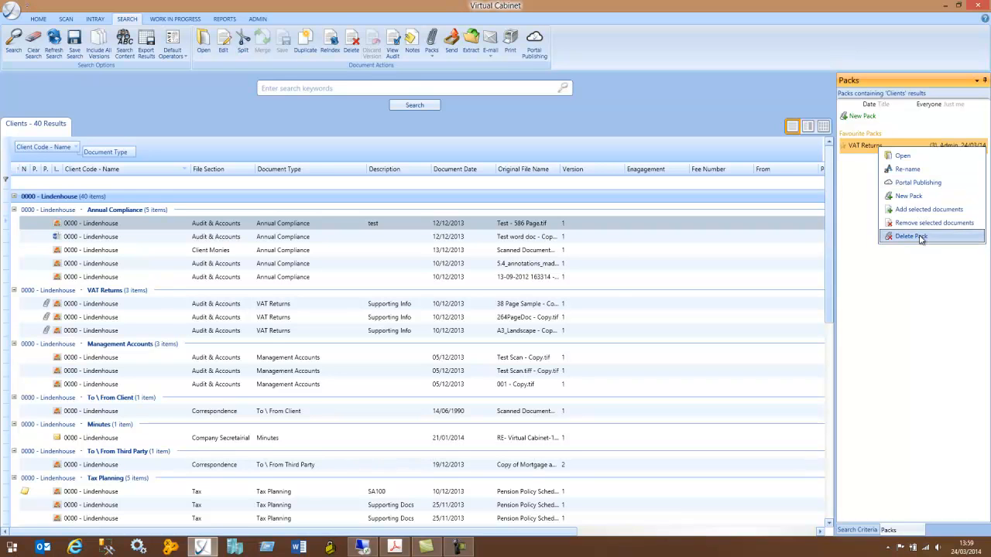
{"action": "left_click", "coordinate": [910, 235]}
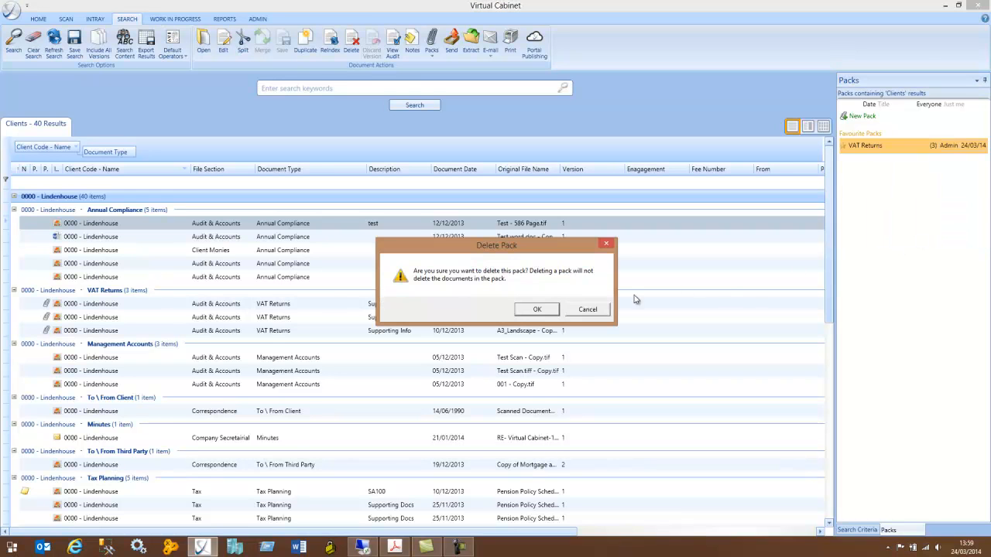
{"action": "mouse_move", "coordinate": [510, 285]}
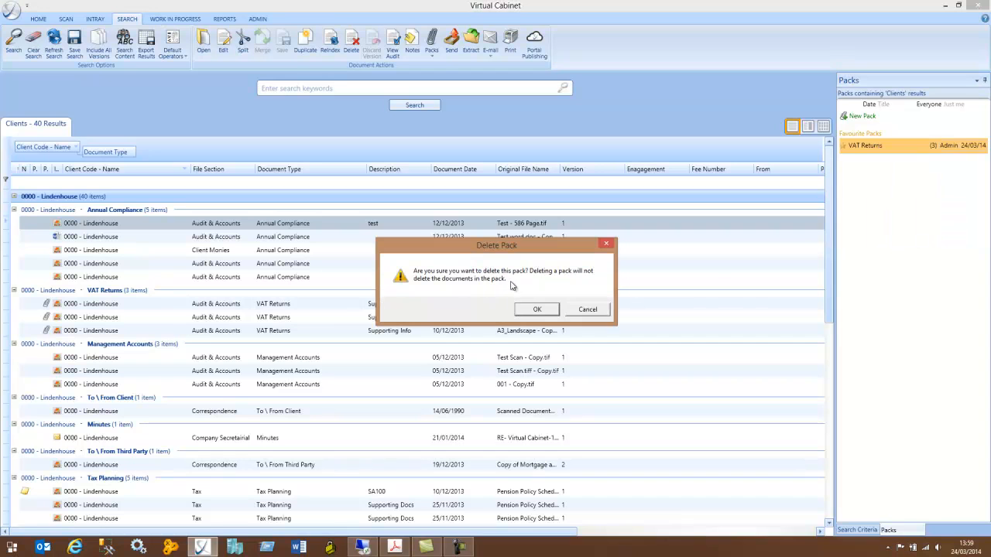
{"action": "mouse_move", "coordinate": [526, 285]}
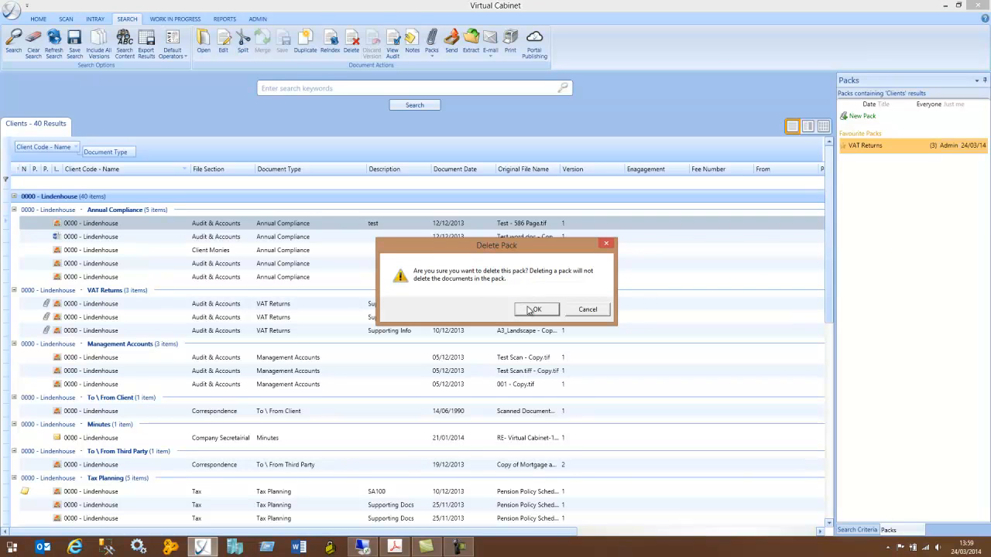
- Confirm the deletion so the VAT Returns pack disappears while the 40 results remain
{"action": "left_click", "coordinate": [536, 309]}
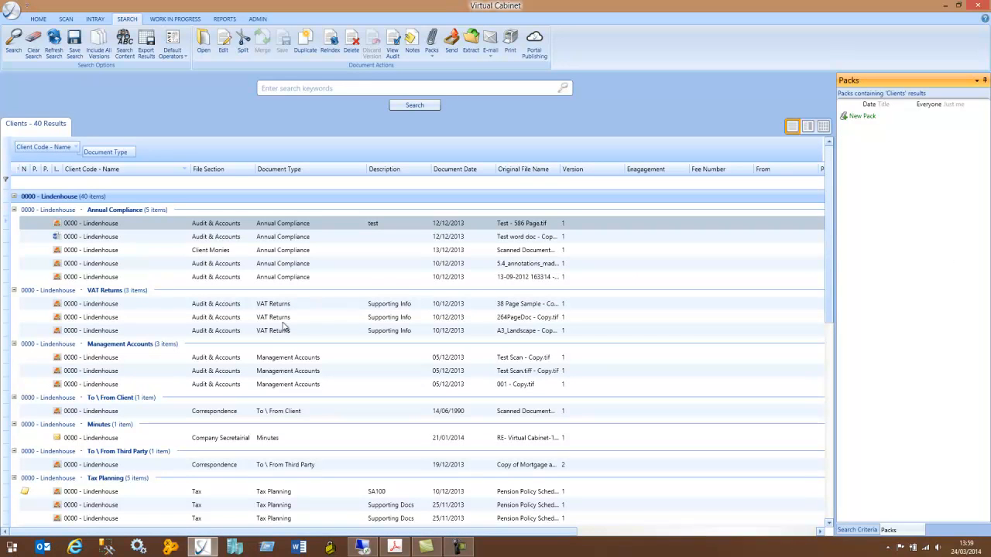
{"action": "mouse_move", "coordinate": [285, 339]}
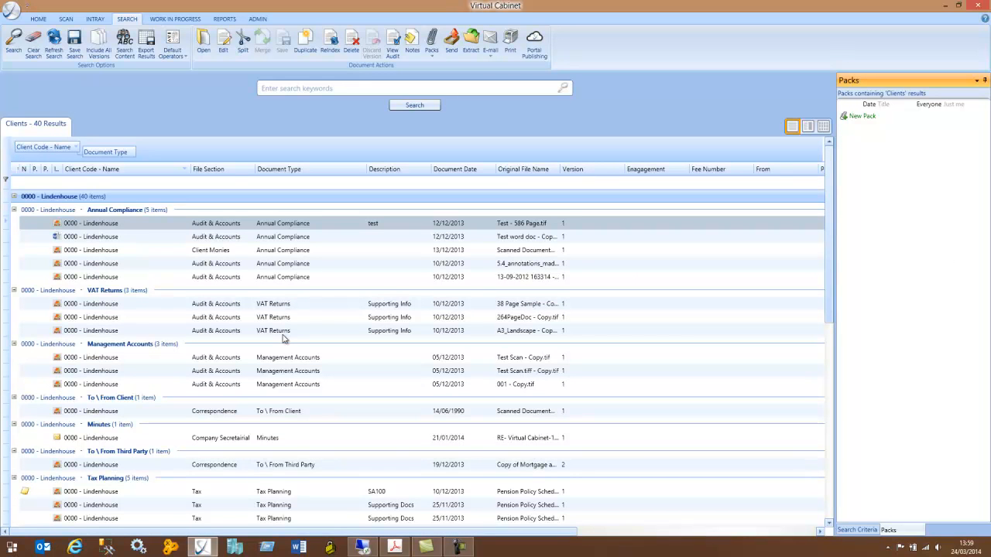